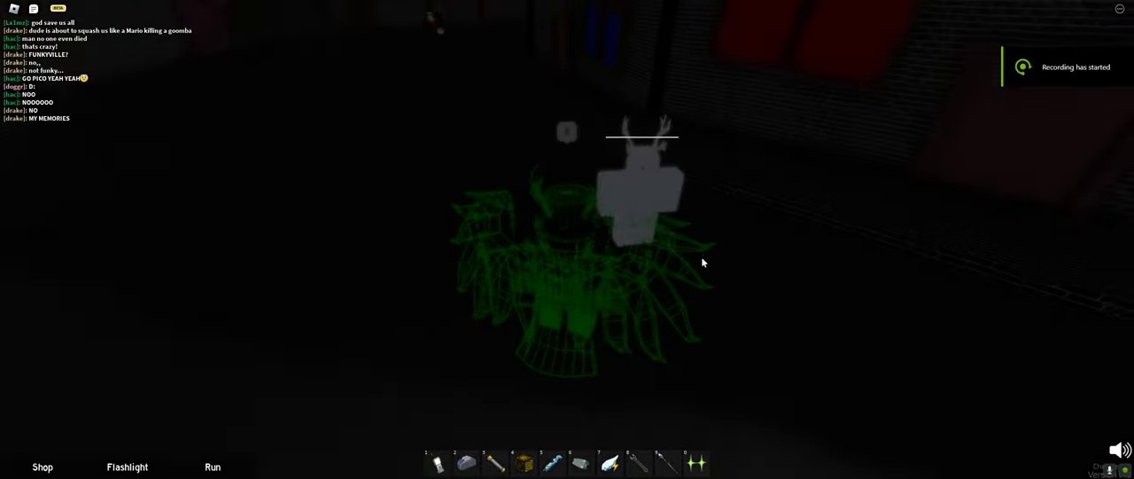
Dismiss the menu with Escape and play the Classic round as the timer runs down.
key("Escape")
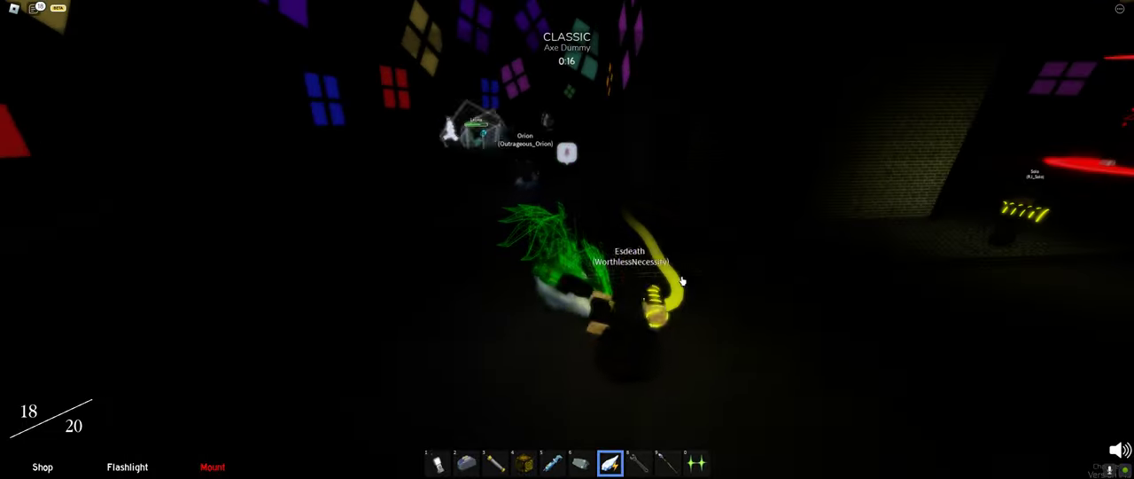
Bring up the game settings menu during intermission showing camera, volume and graphics options.
key("Escape")
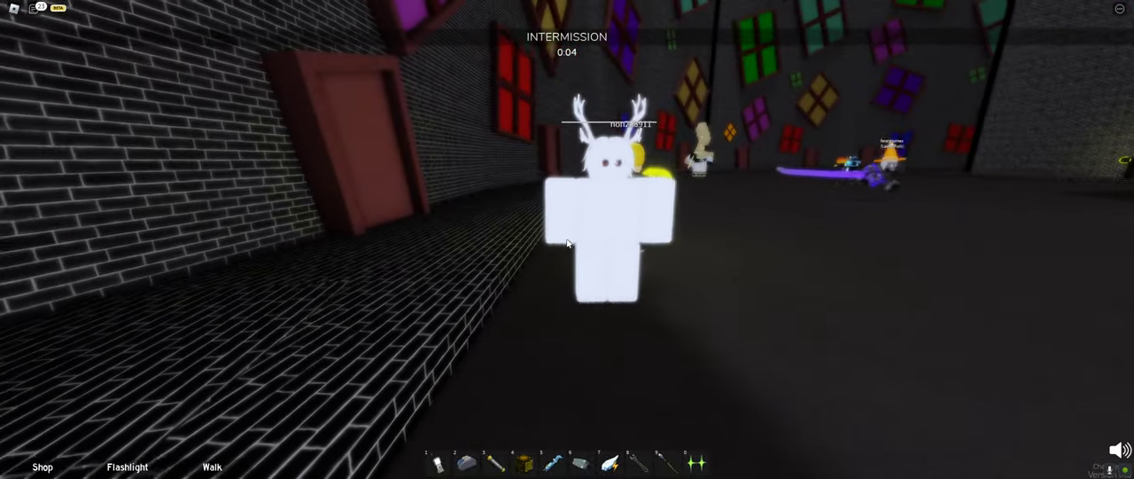
key("Escape")
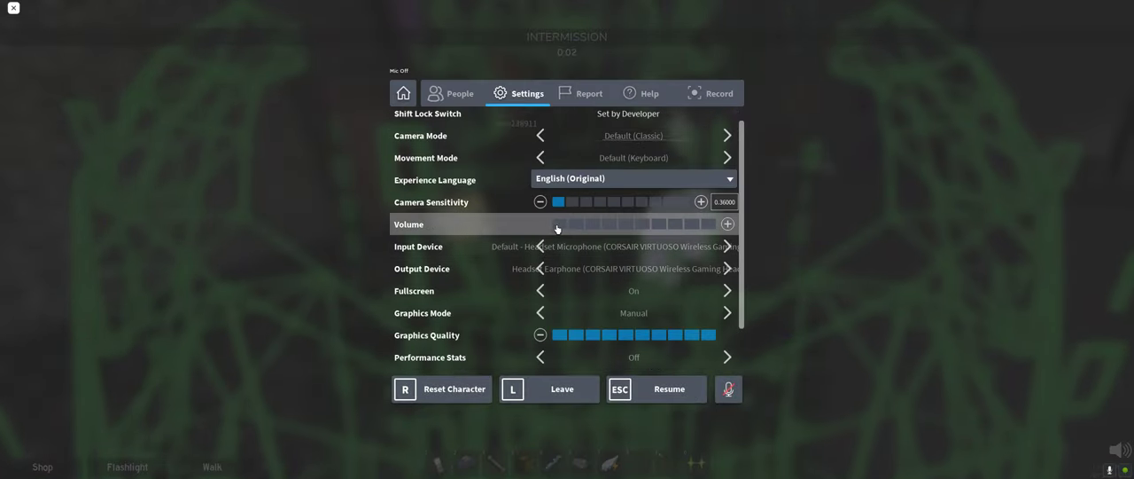